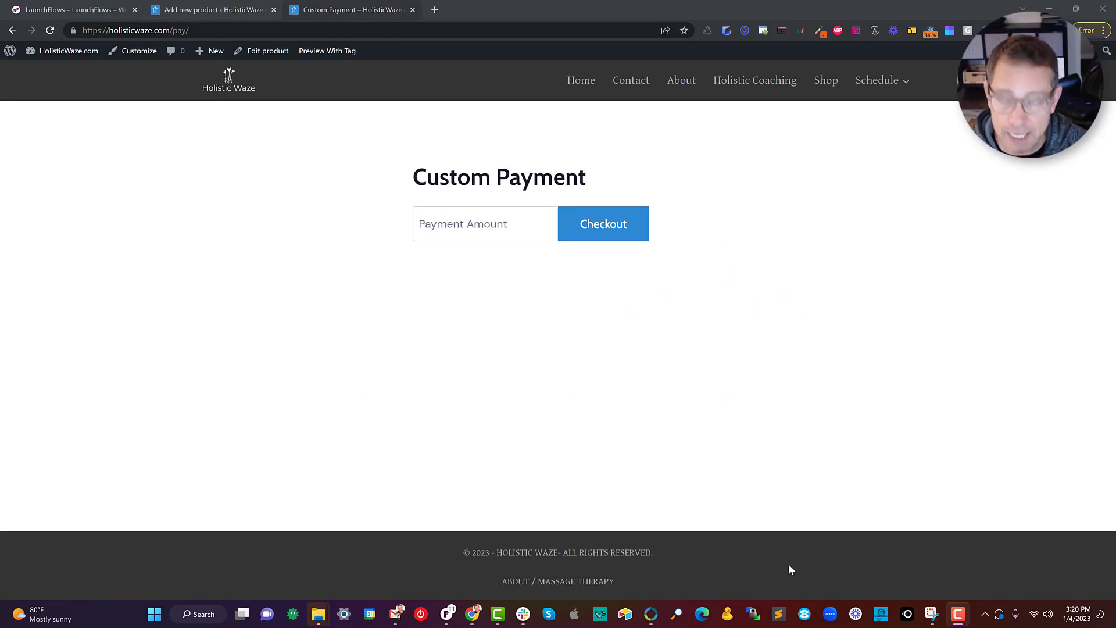
mouse_move(406, 226)
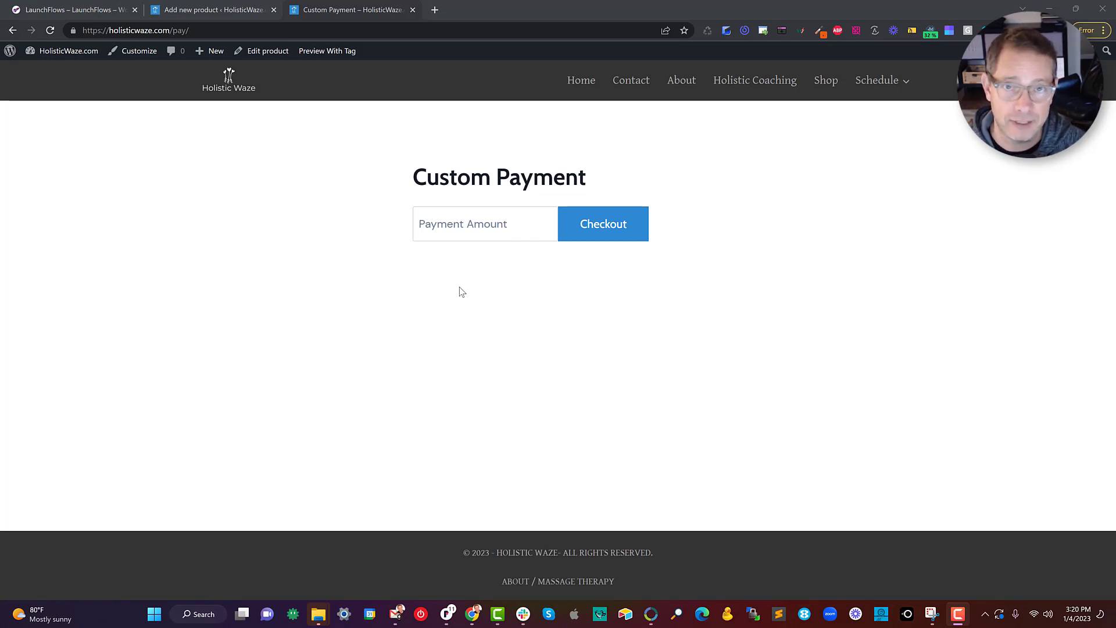
mouse_move(562, 279)
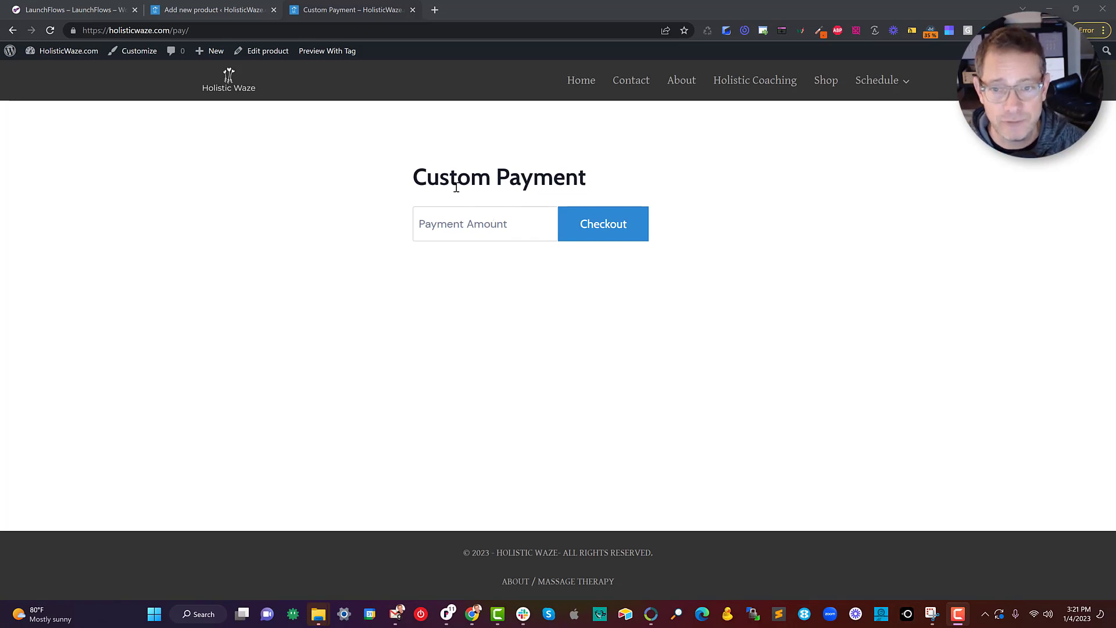
- Enter a payment amount of 131.52 and send it to checkout
left_click(485, 223)
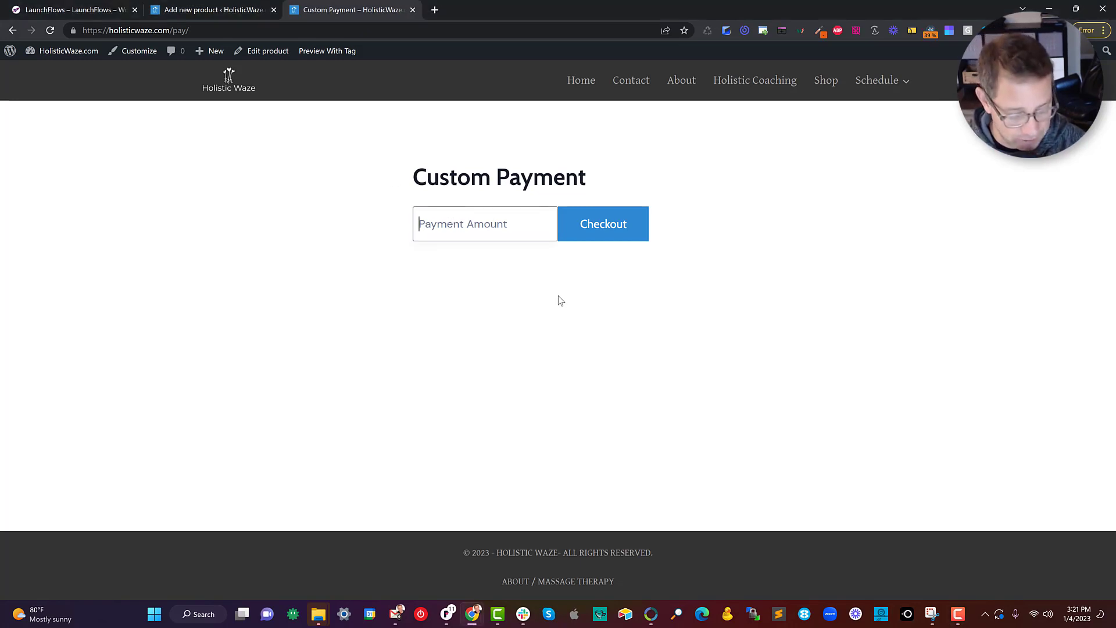
type("131.52")
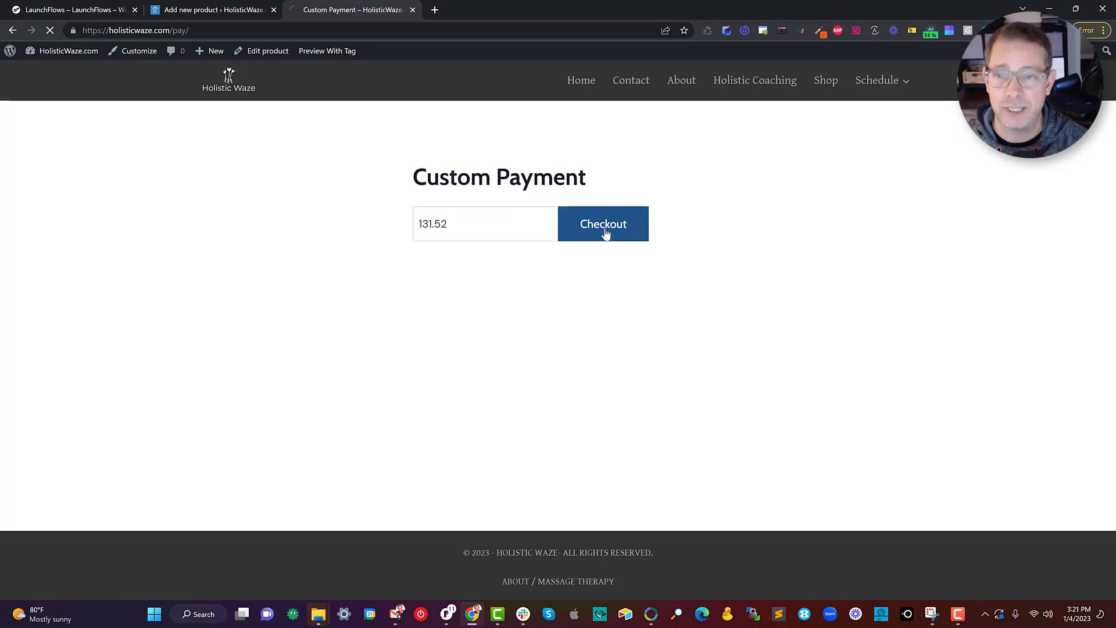
left_click(602, 223)
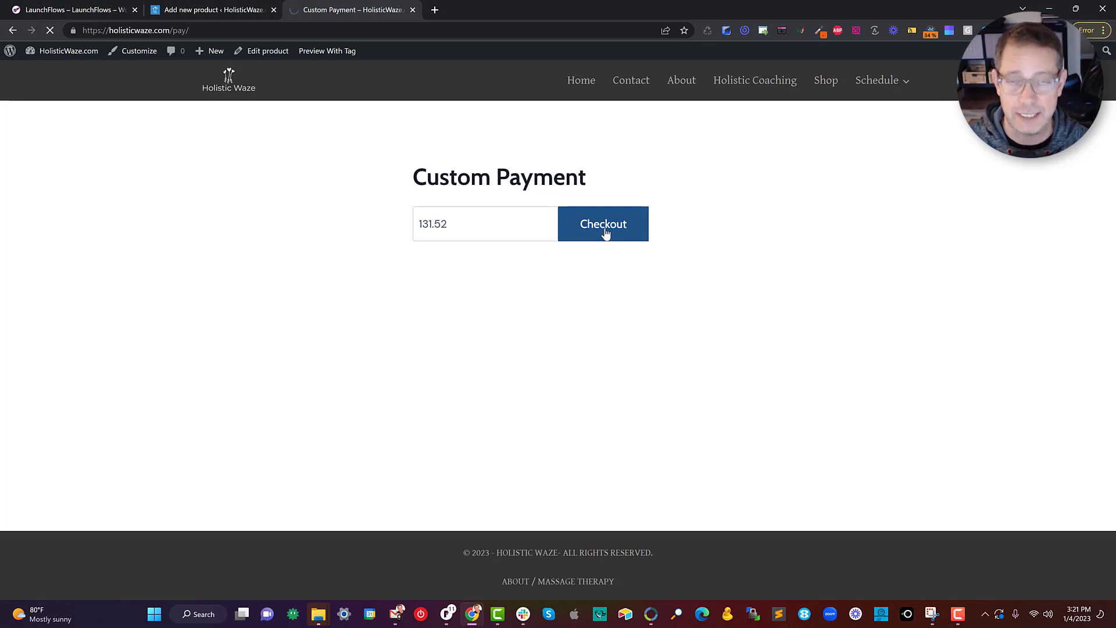
left_click(602, 223)
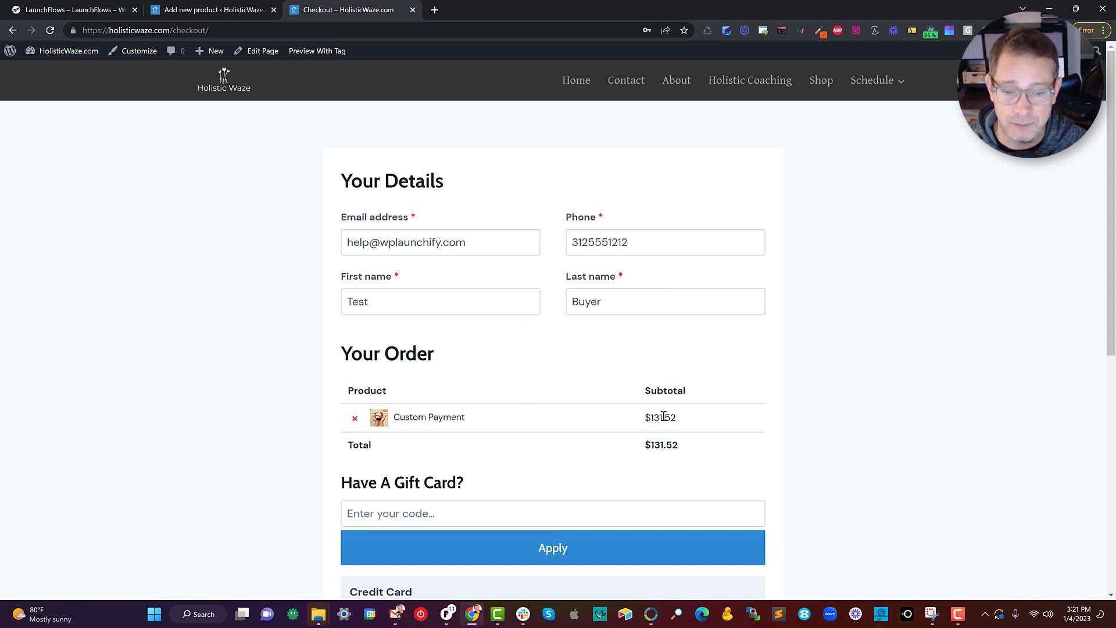
- Remove the $131.52 Custom Payment item from the order and switch to the LaunchFlows tab
scroll("down", 3)
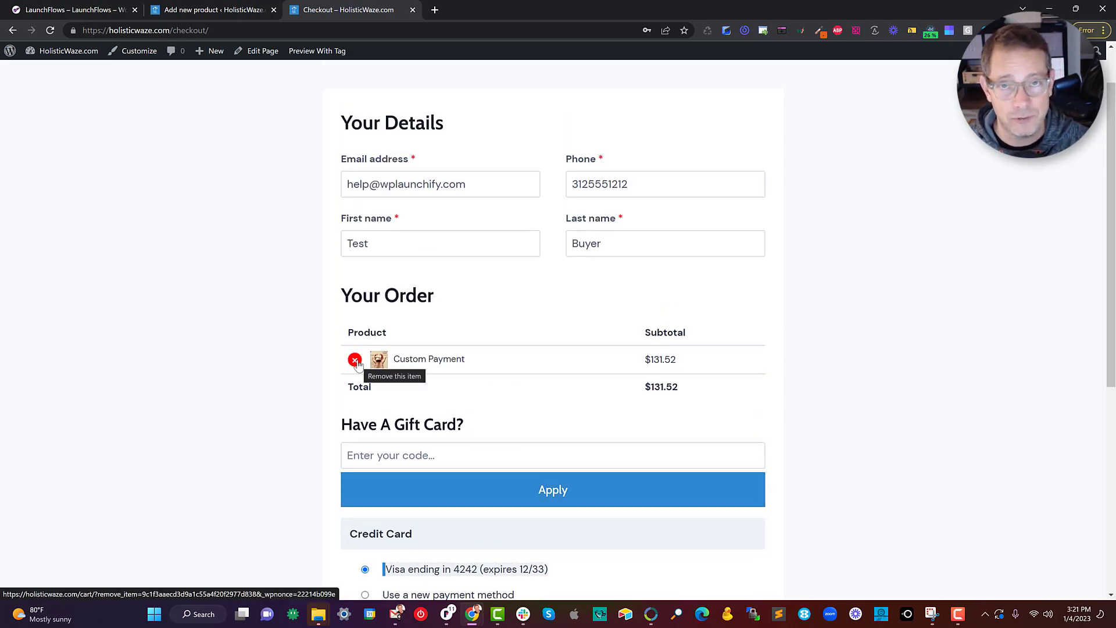
left_click(355, 359)
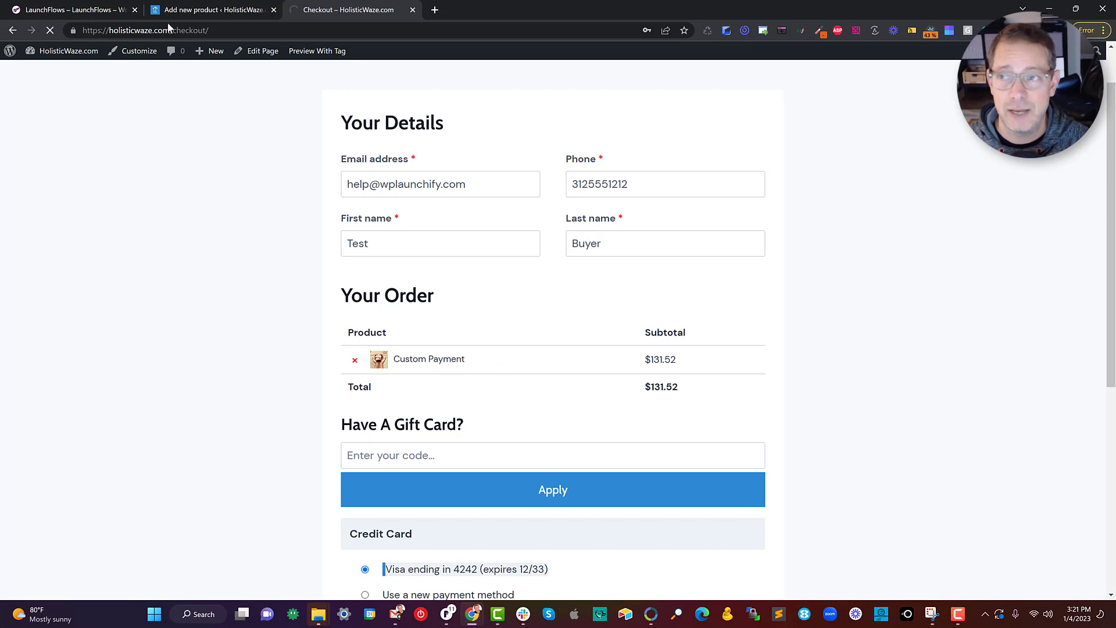
left_click(71, 9)
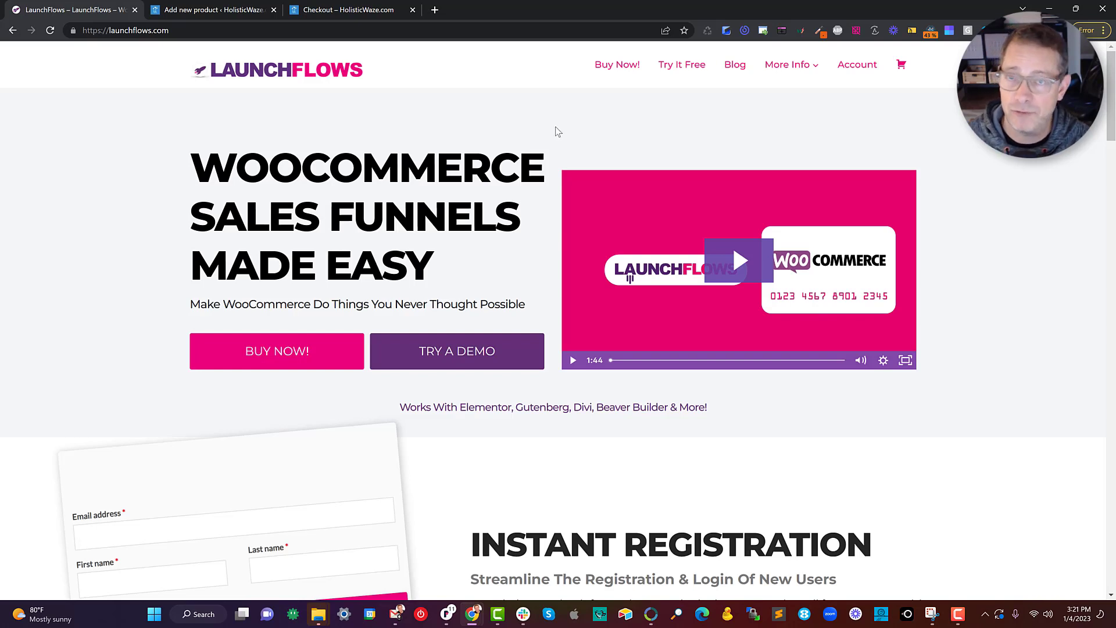
mouse_move(544, 121)
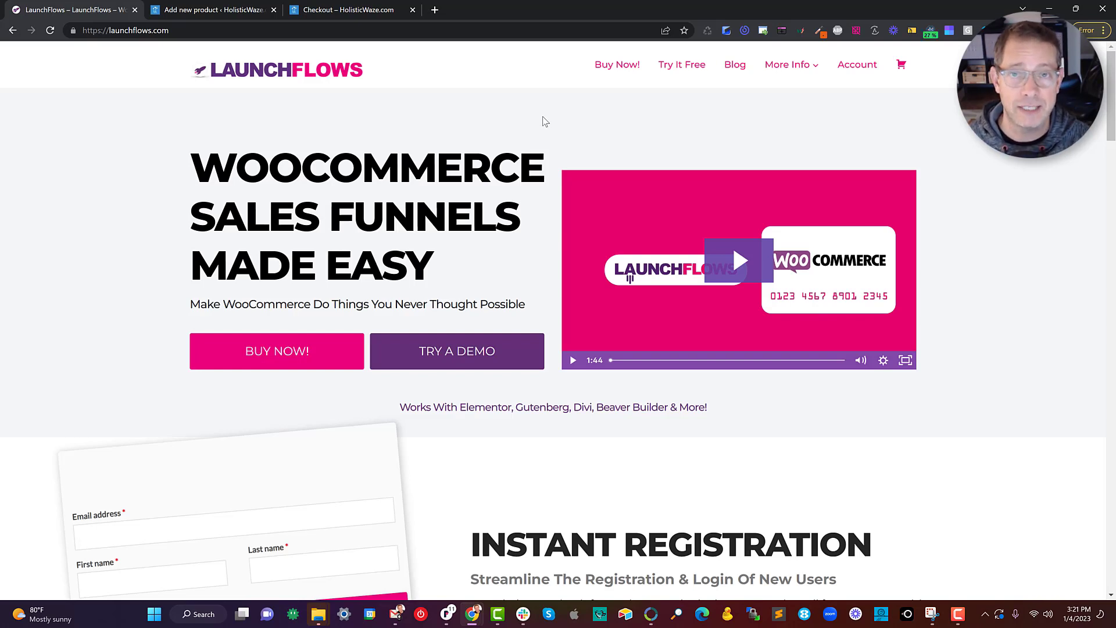
mouse_move(451, 118)
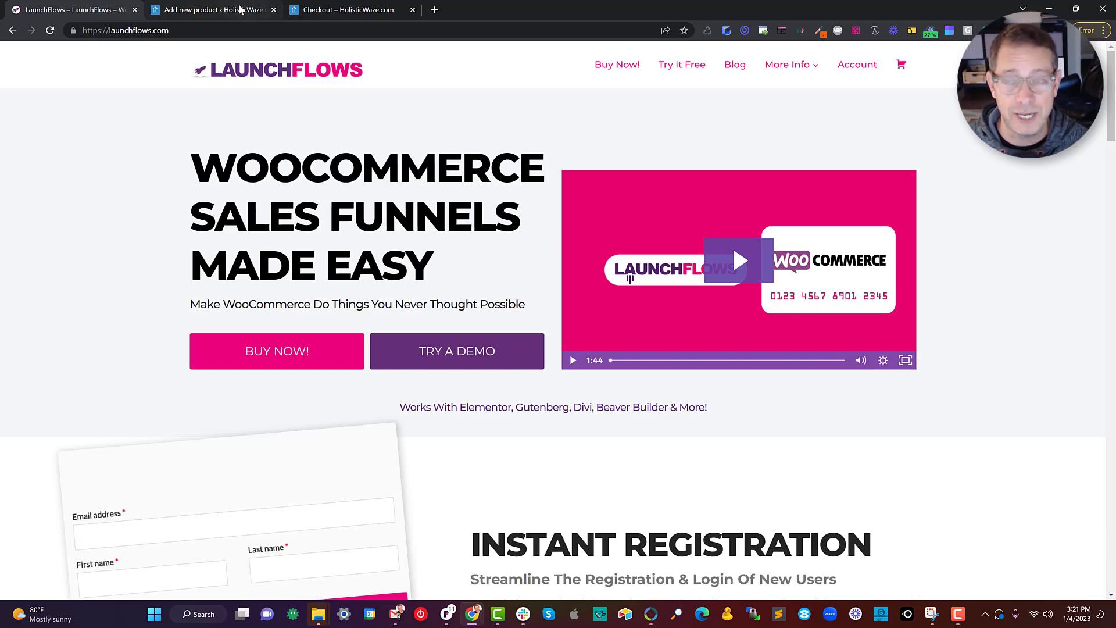
- Return to the 'Add new product' tab for the Custom Payment product
left_click(209, 9)
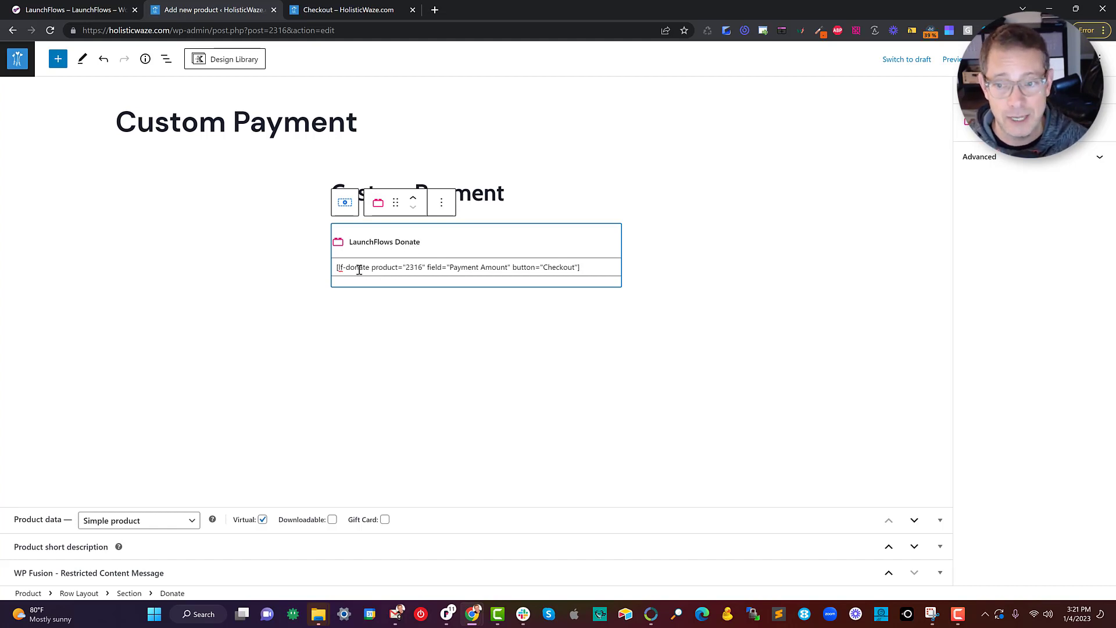
- Select product ID 2316 in the shortcode, mark the product downloadable, and enter 1 under General
double_click(414, 266)
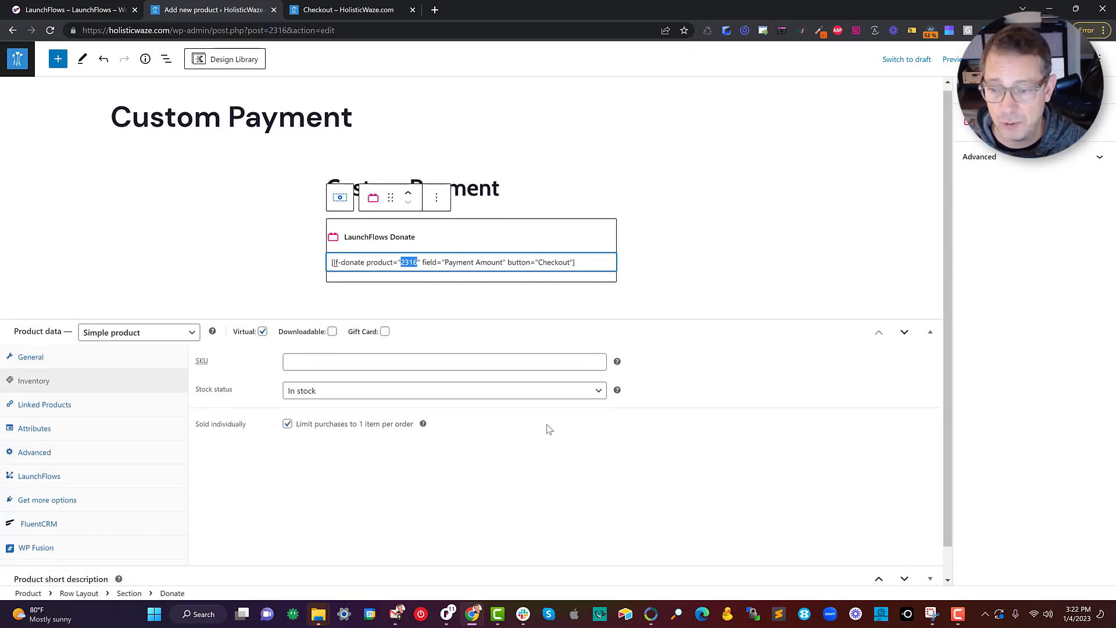
scroll("down", 3)
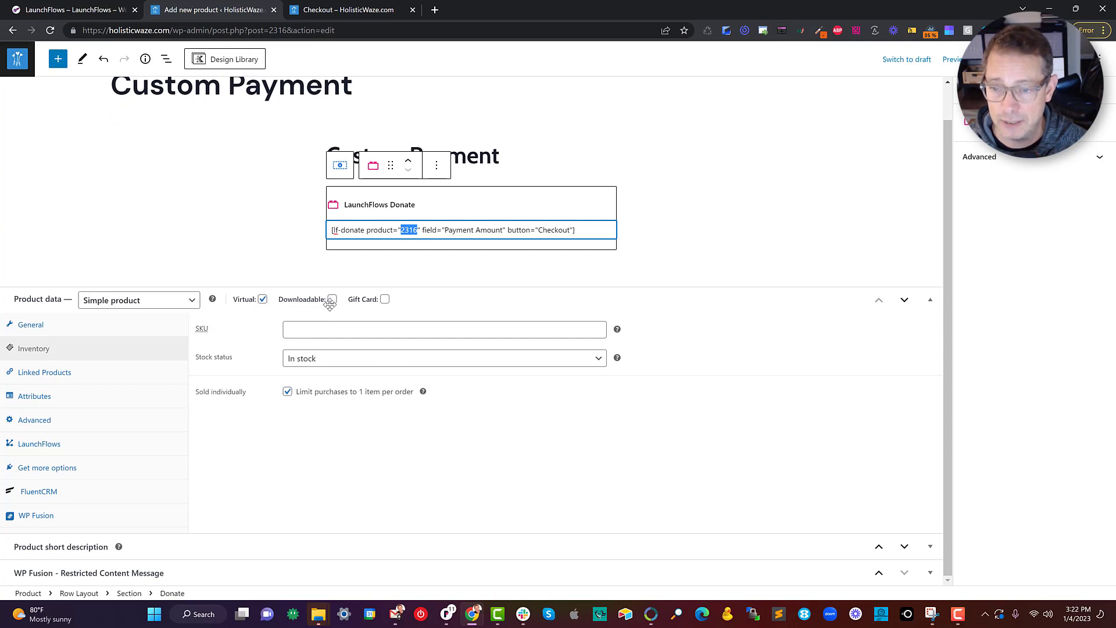
left_click(332, 299)
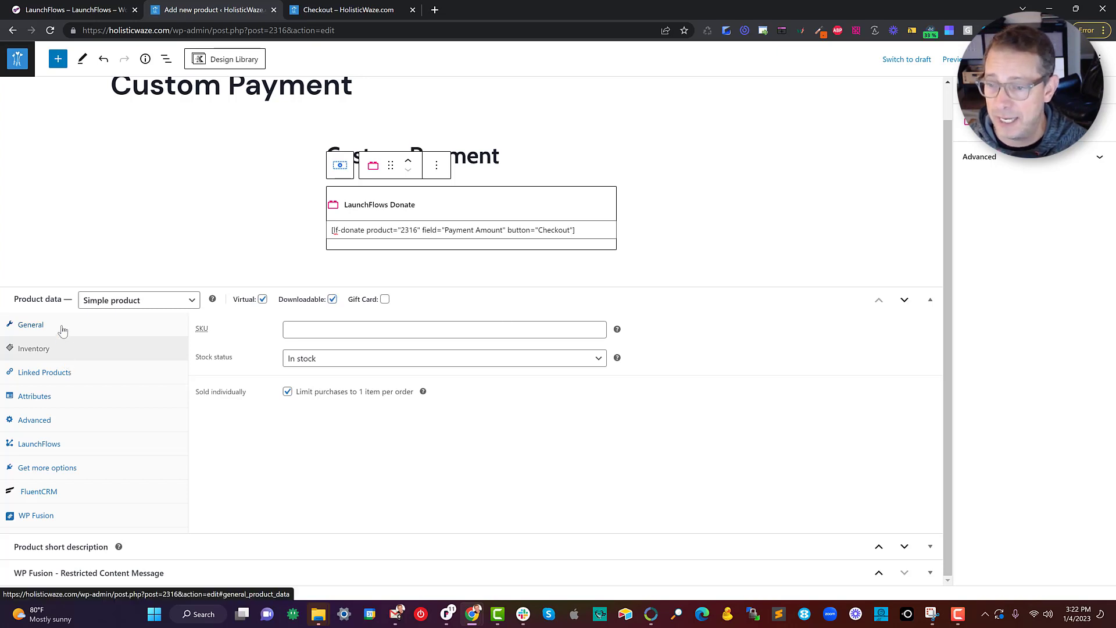
left_click(29, 324)
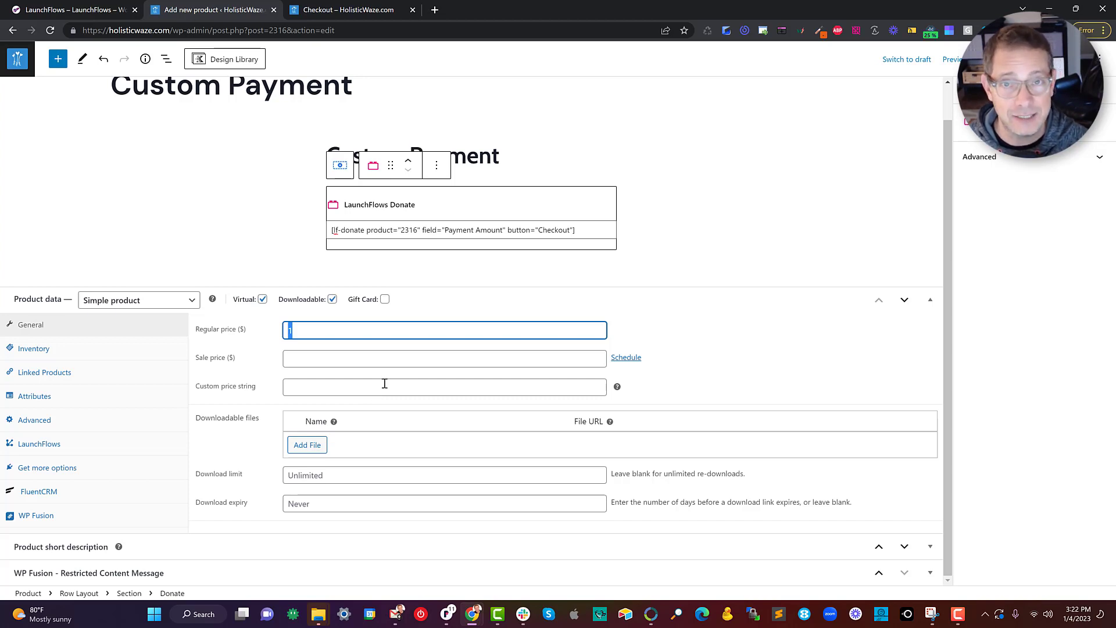
type("1")
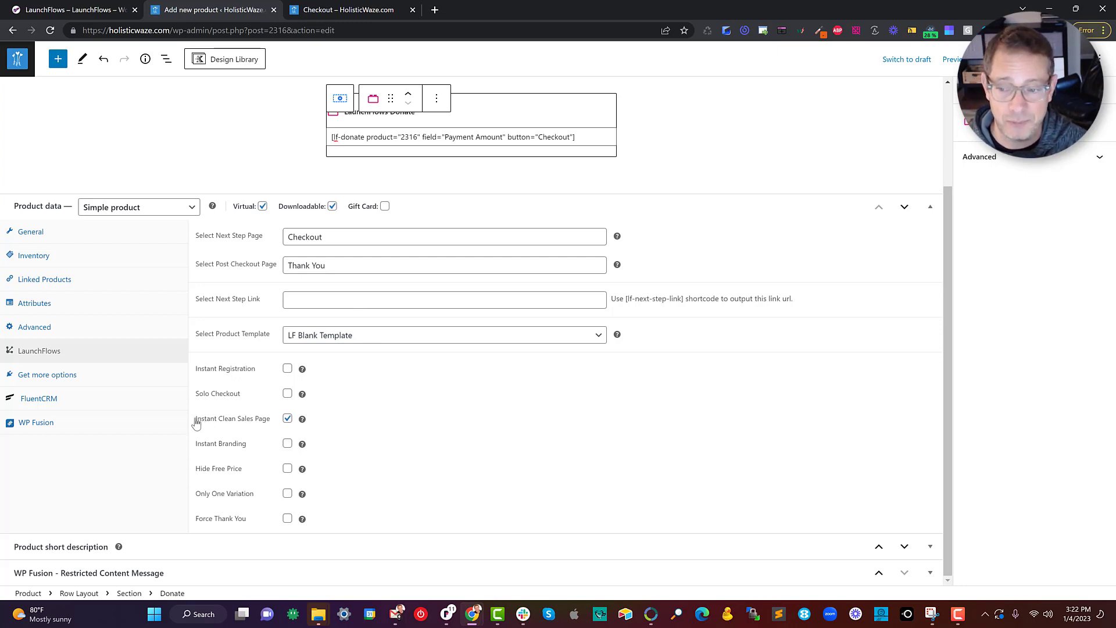
- Highlight Instant Clean Sales Page and tick Solo Checkout in the LaunchFlows settings
double_click(232, 418)
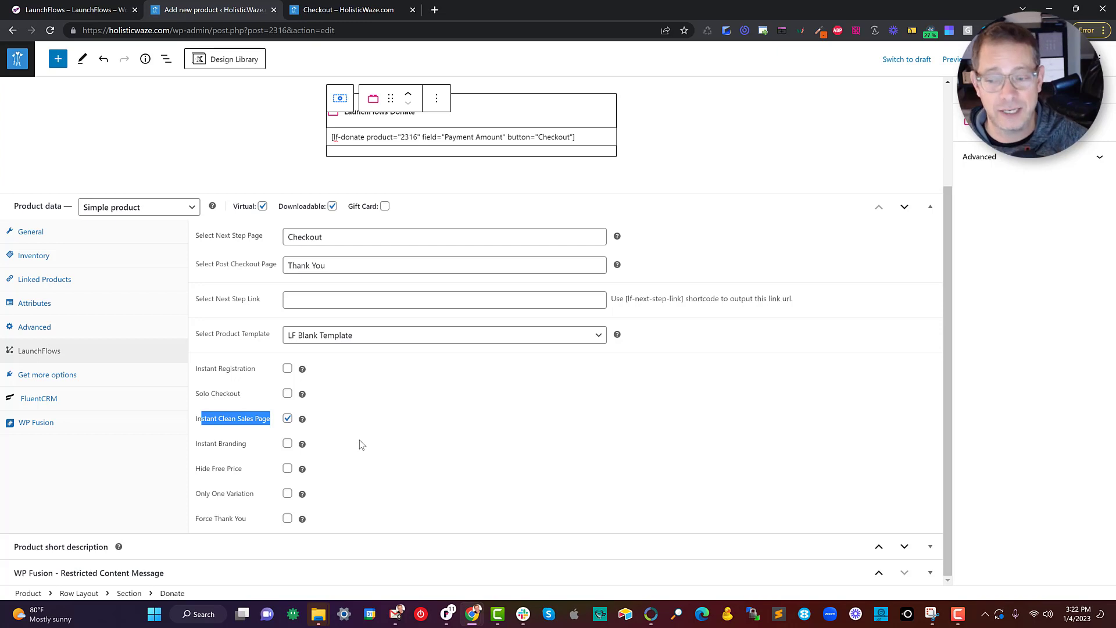
left_click(286, 392)
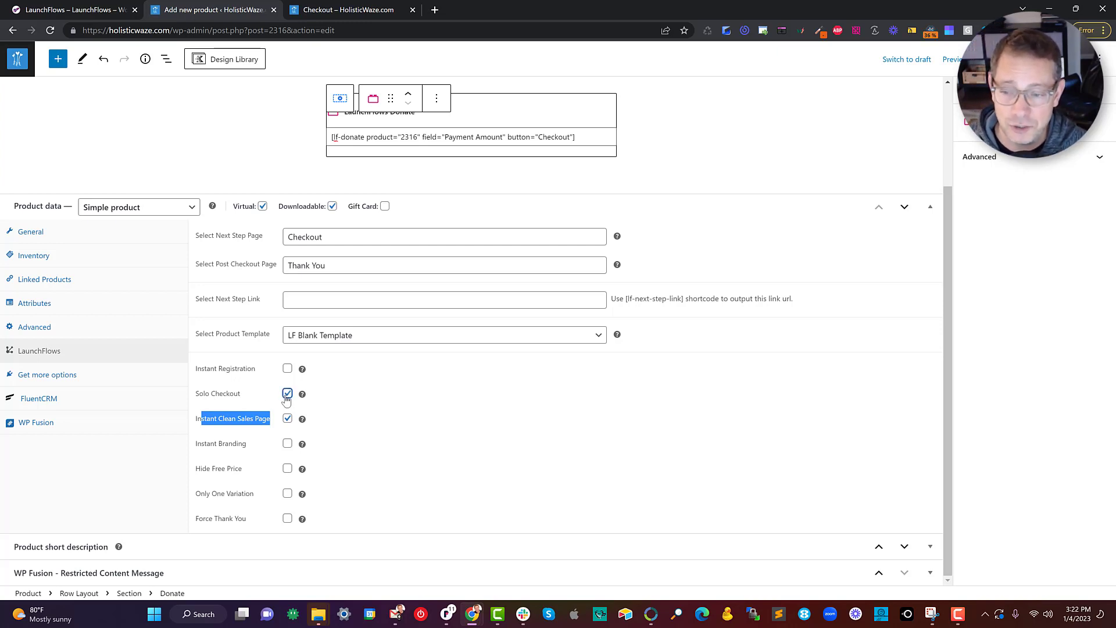
mouse_move(236, 397)
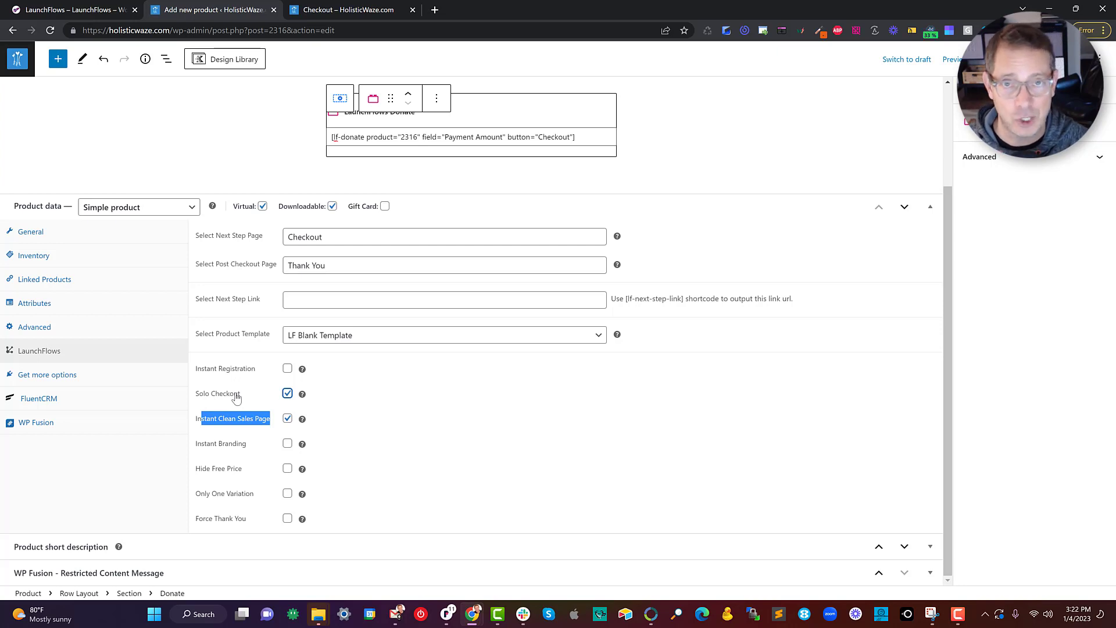
mouse_move(320, 400)
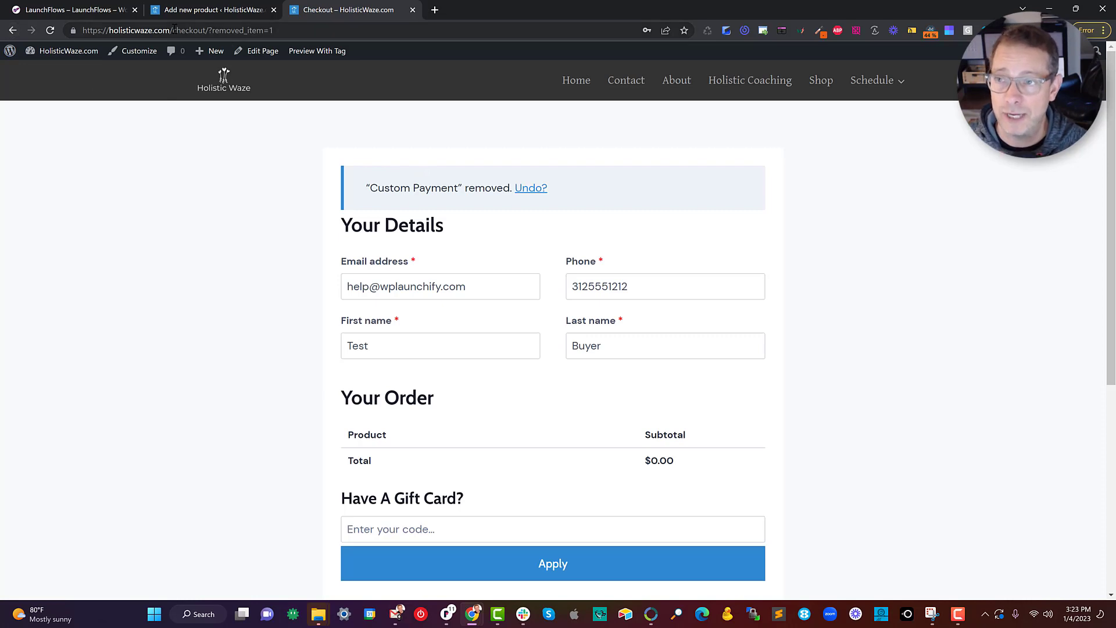
- Load holisticwaze.com/pay again from the address bar
left_click(316, 51)
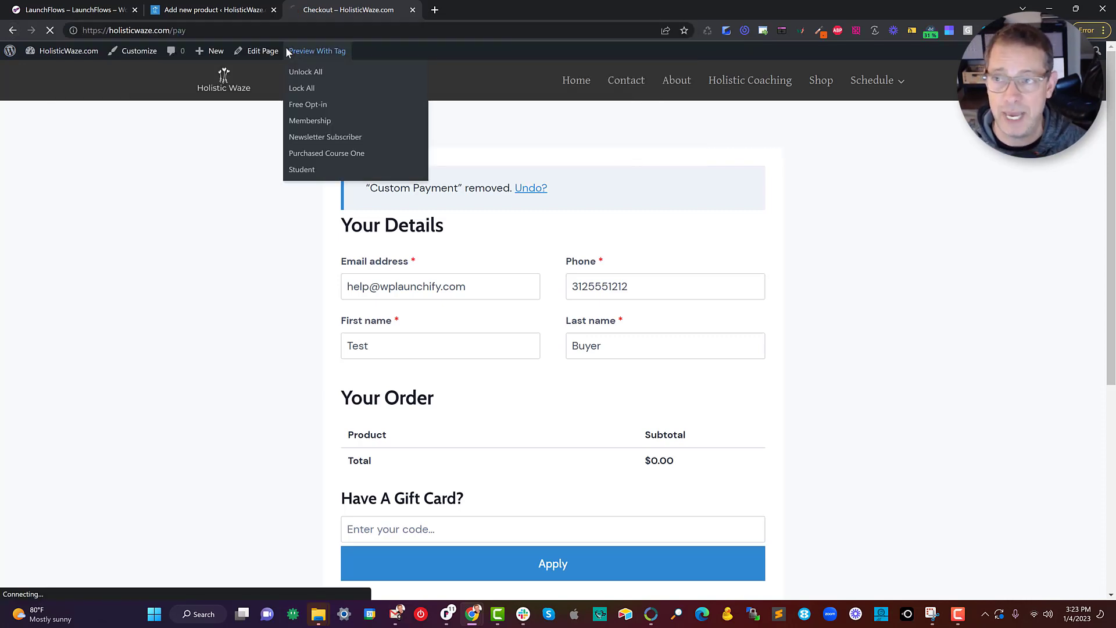
left_click(316, 50)
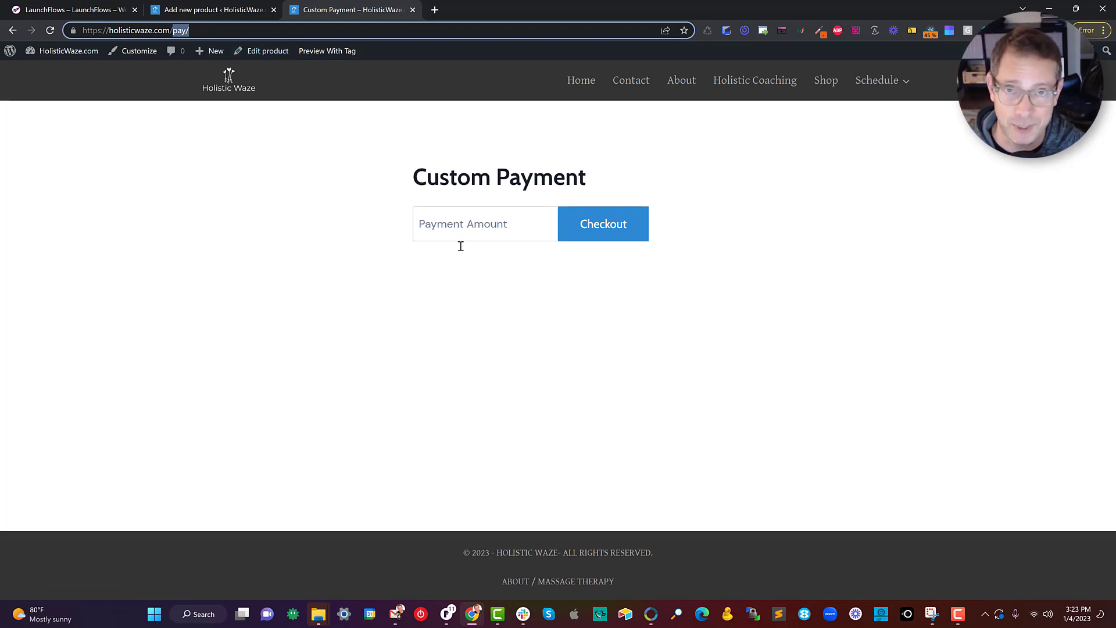
mouse_move(711, 377)
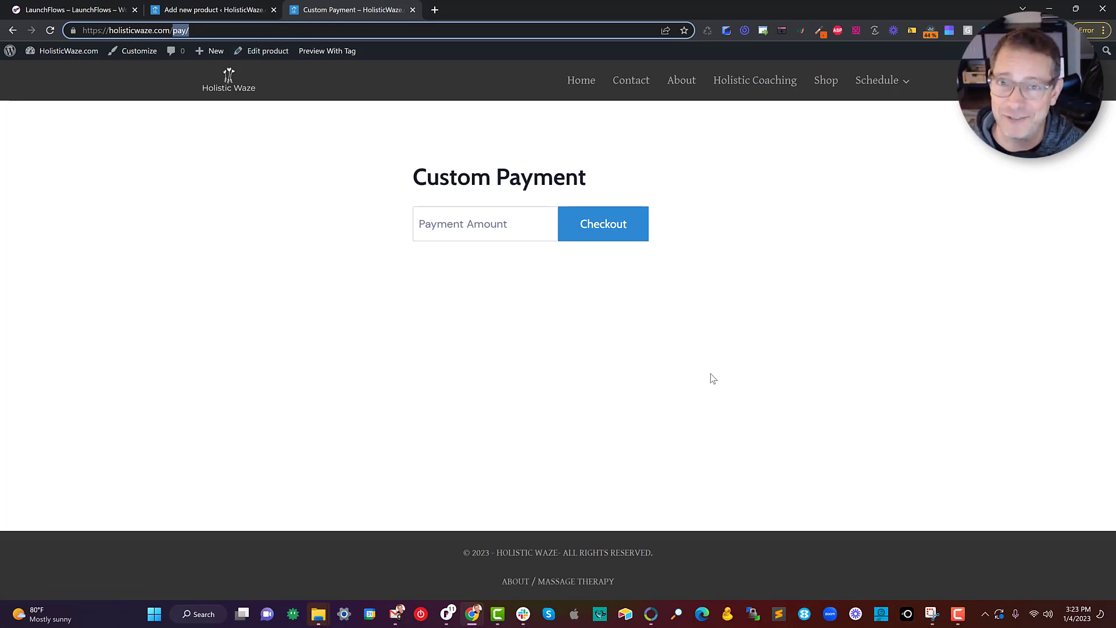